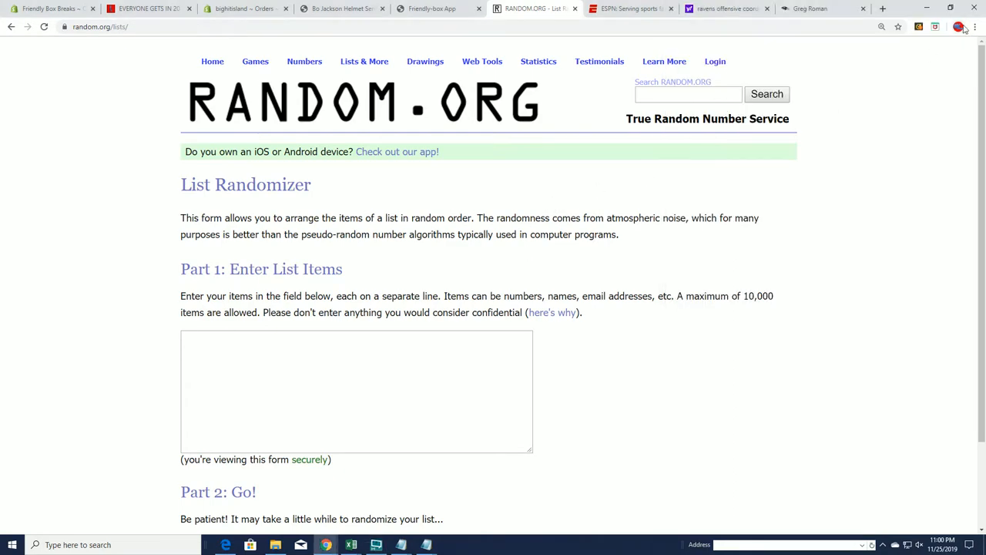
Zoom the browser page out so the whole List Randomizer form fits on screen.
{"action": "left_click", "coordinate": [959, 27]}
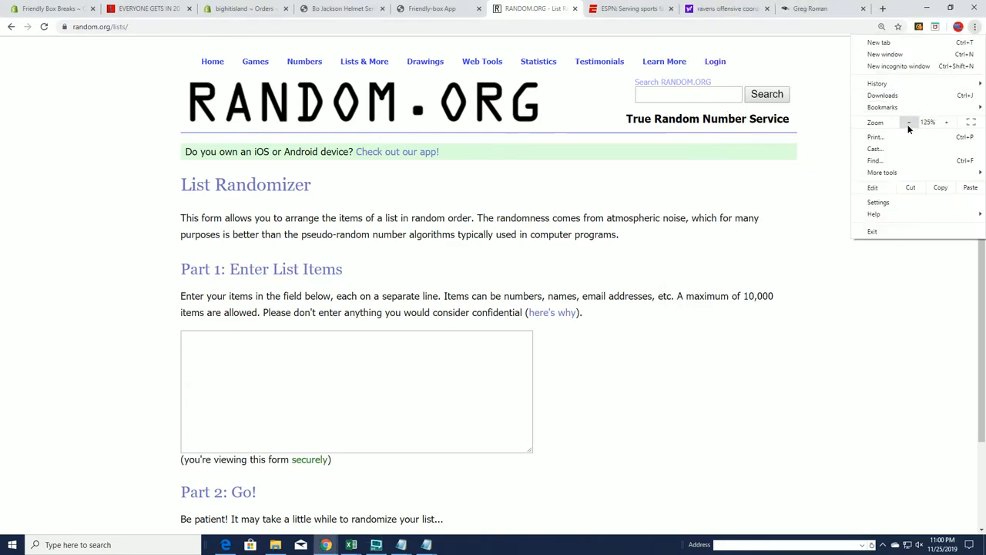
{"action": "left_click", "coordinate": [909, 123]}
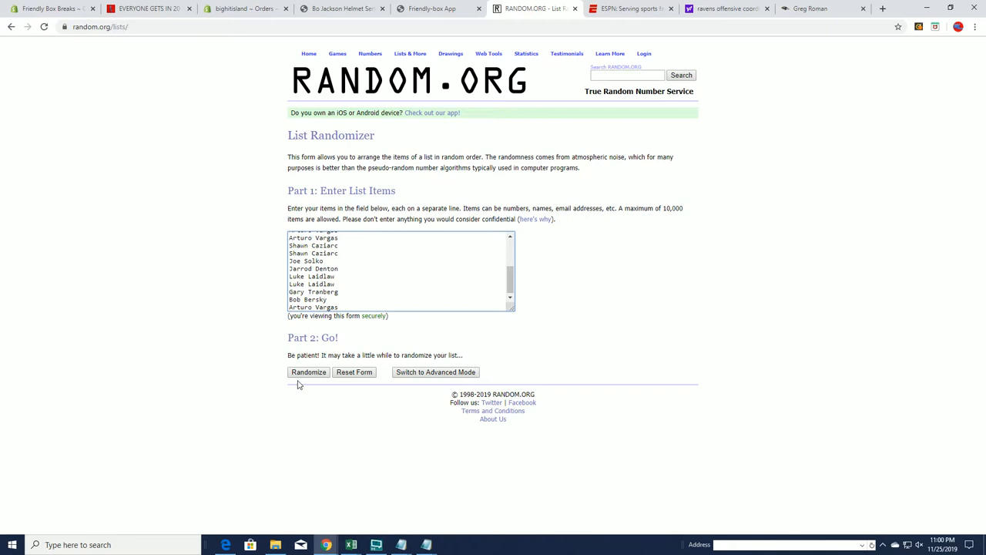
Randomize the 20-name list, then reshuffle with Again! until it reads randomized 7 times.
{"action": "left_click", "coordinate": [308, 372]}
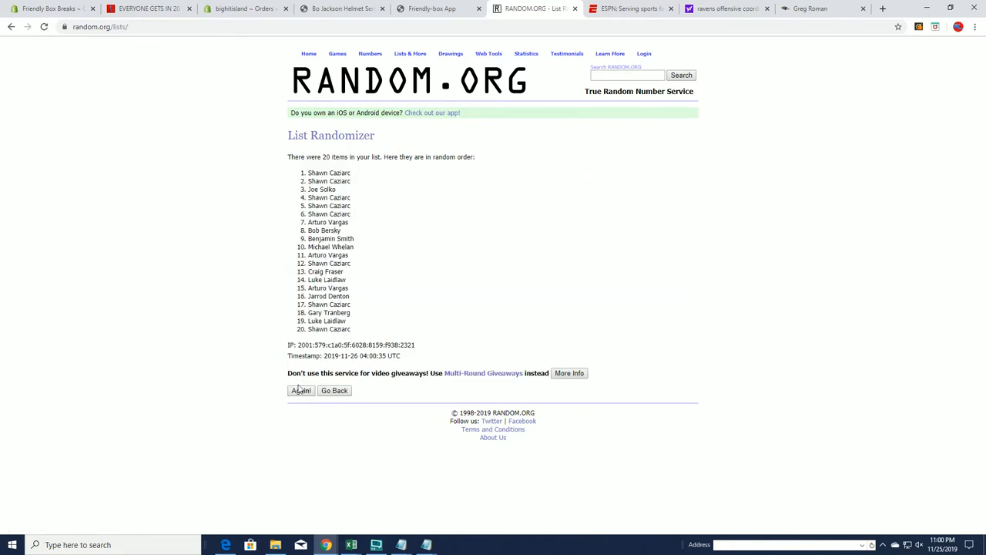
{"action": "left_click", "coordinate": [301, 390]}
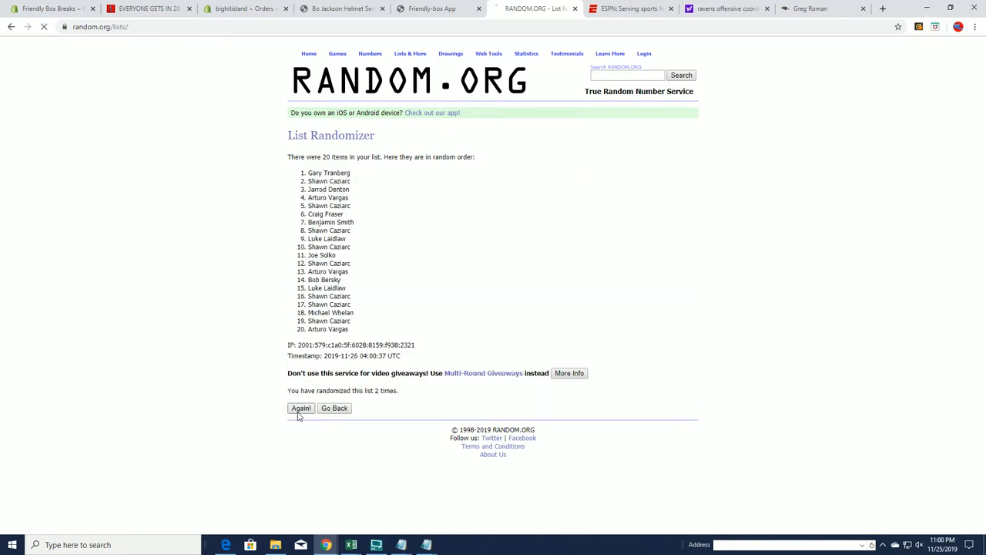
{"action": "left_click", "coordinate": [301, 407]}
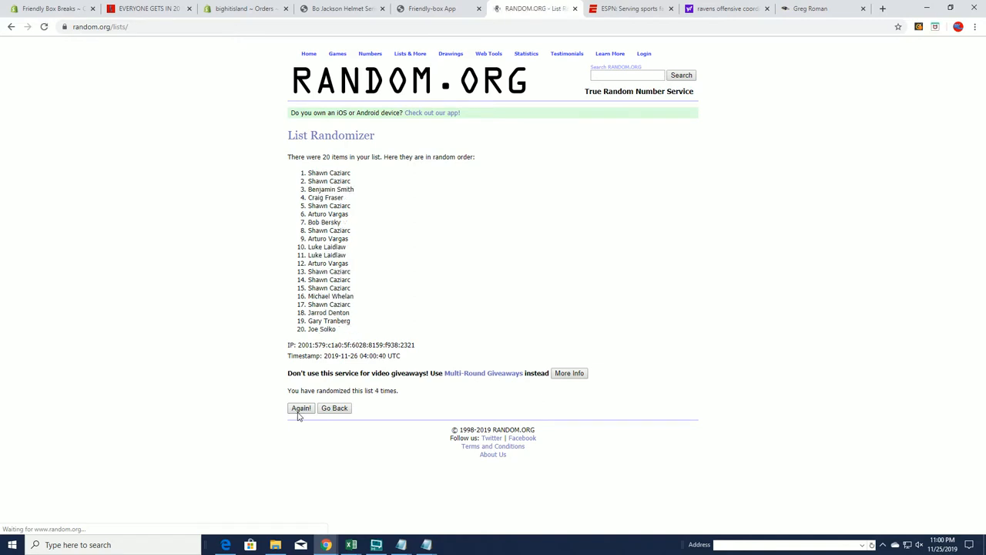
{"action": "left_click", "coordinate": [301, 407]}
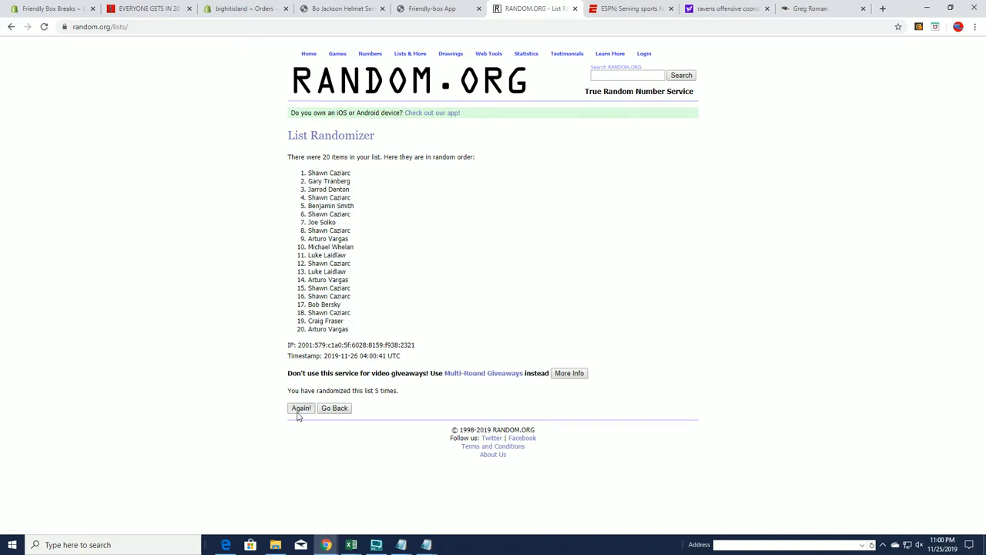
{"action": "left_click", "coordinate": [301, 408]}
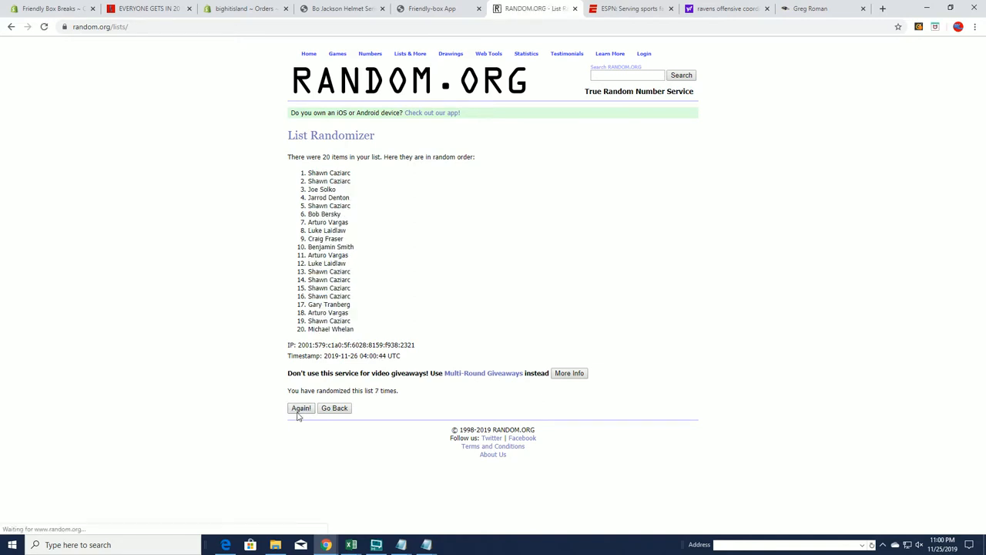
{"action": "left_click", "coordinate": [300, 408]}
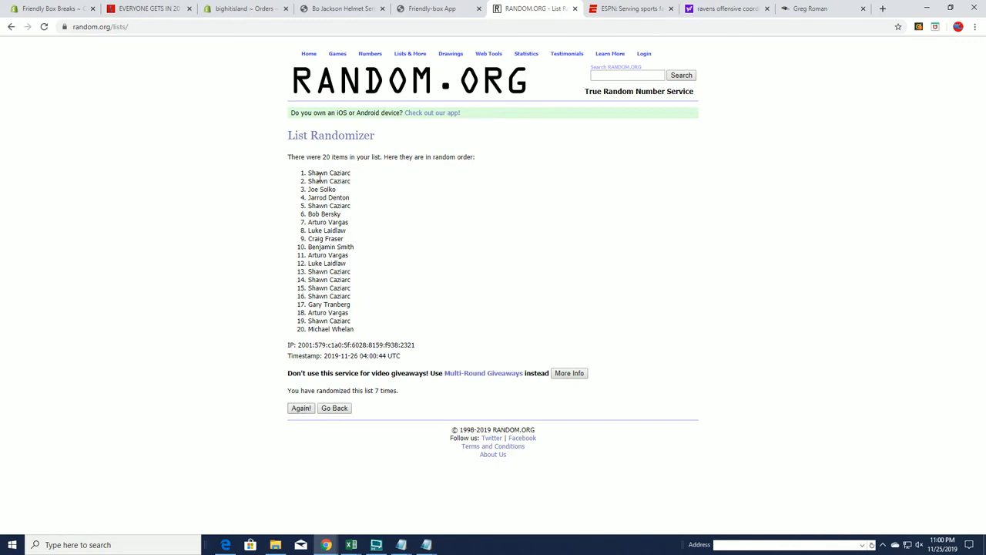
Select names 1–10 of the seventh shuffle and copy them via the right-click menu.
{"action": "left_click_drag", "start_coordinate": [307, 173], "coordinate": [353, 180]}
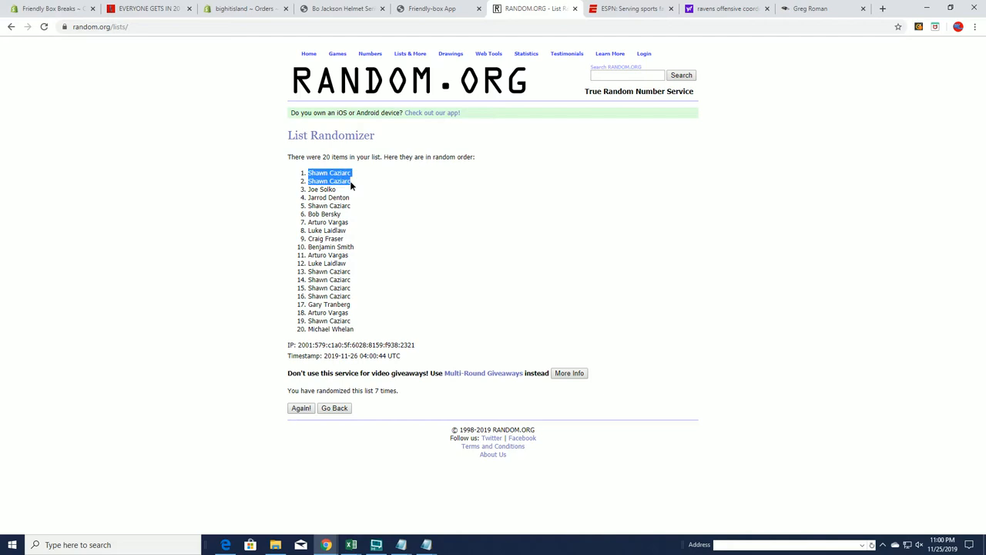
{"action": "left_click_drag", "start_coordinate": [329, 181], "coordinate": [329, 206]}
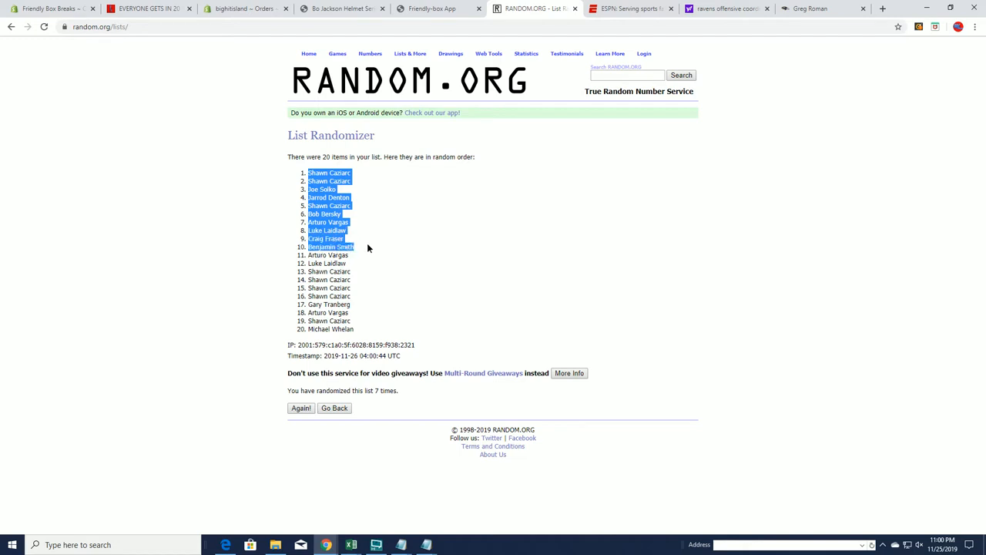
{"action": "mouse_move", "coordinate": [468, 276]}
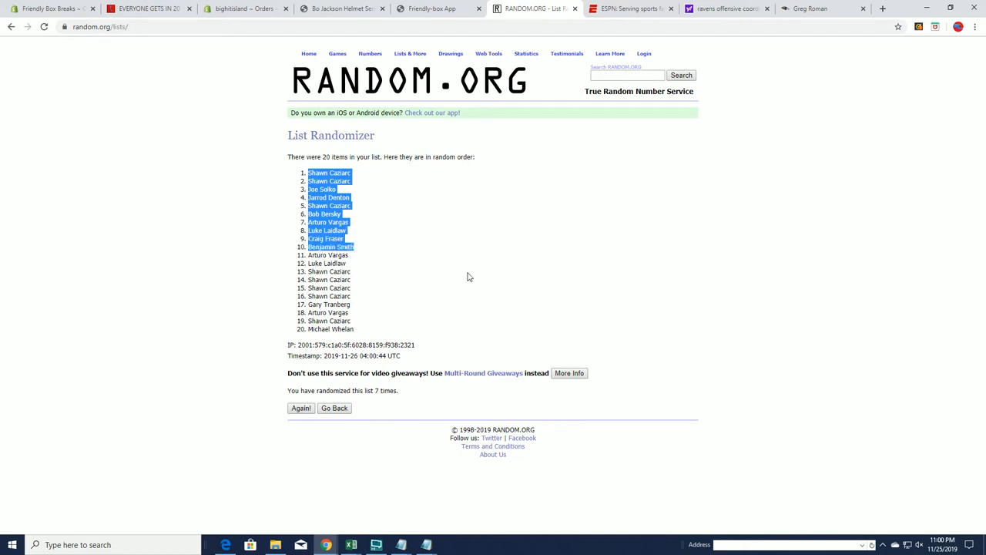
{"action": "right_click", "coordinate": [356, 203]}
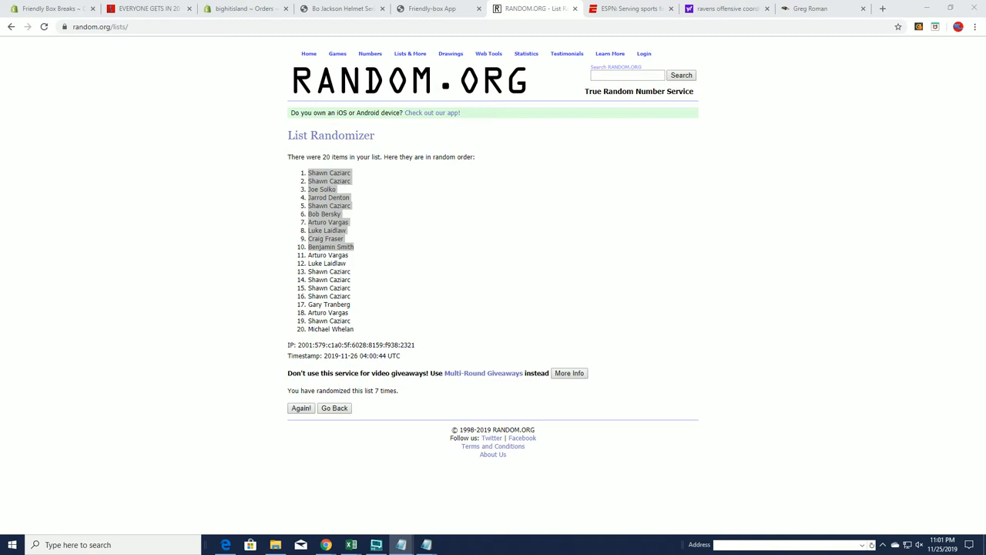
{"action": "mouse_move", "coordinate": [368, 201]}
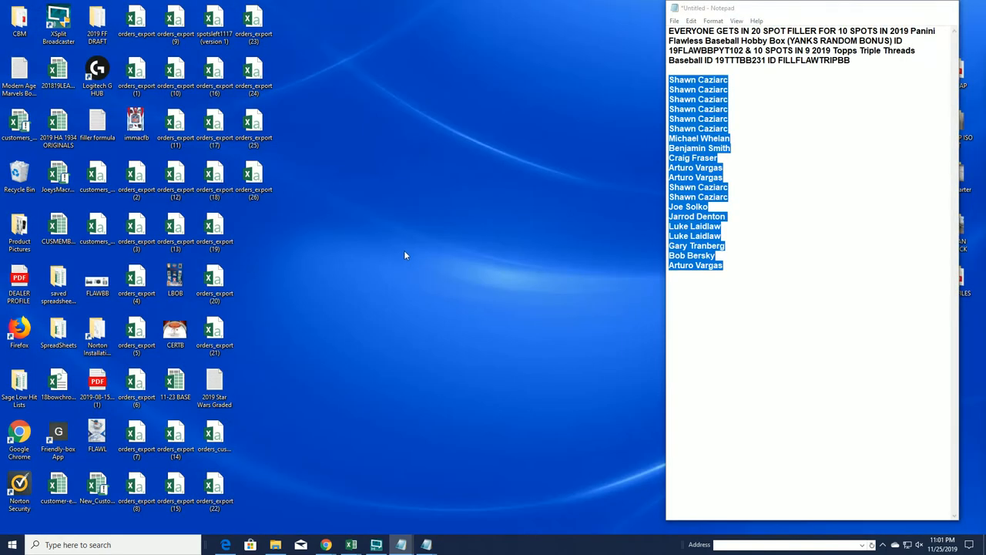
Select names 11–20 on the results page and place them under the Topps Triple Threads heading in Notepad.
{"action": "left_click", "coordinate": [326, 544]}
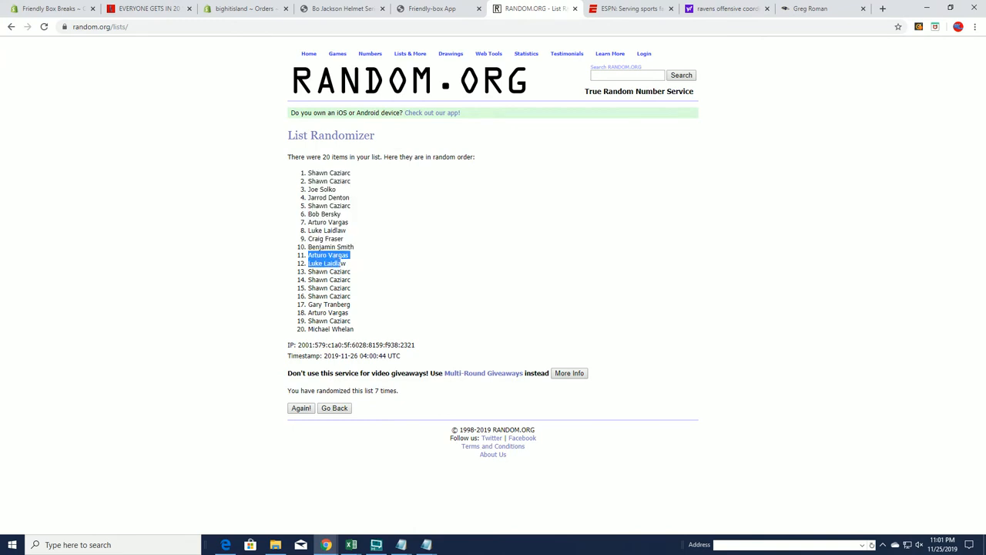
{"action": "left_click_drag", "start_coordinate": [327, 263], "coordinate": [354, 329]}
{"action": "type", "text": "2019 Topps Triple Threads Baseball ID 19TTTBB231"}
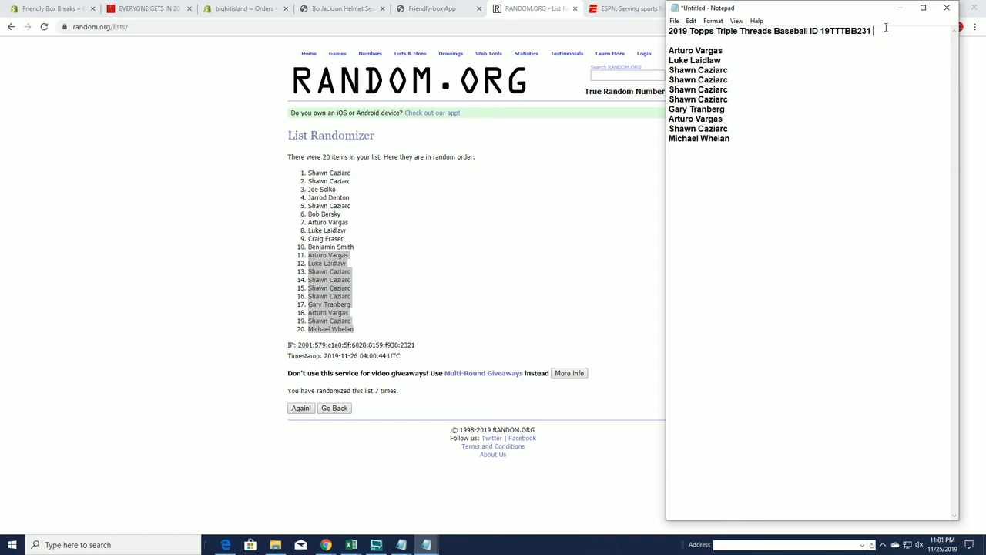
{"action": "left_click", "coordinate": [729, 138]}
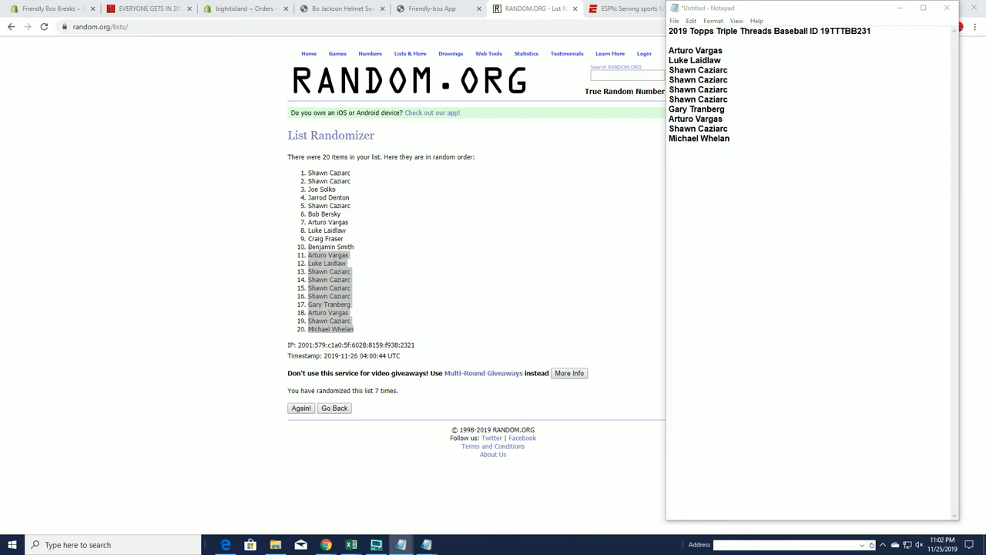
{"action": "mouse_move", "coordinate": [145, 133]}
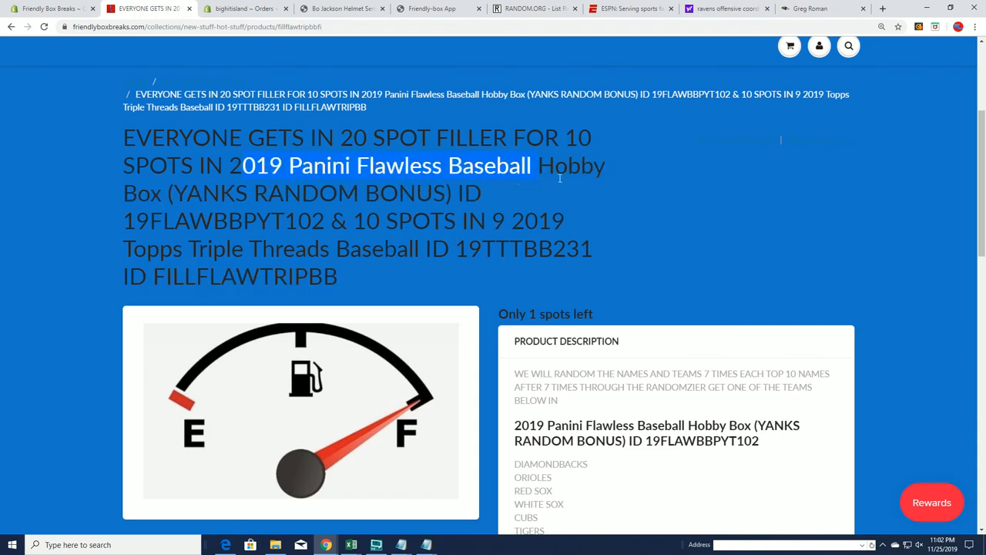
Highlight the 2019 Panini Flawless Baseball Hobby Box title through its ID 19FLAWBBPYT102.
{"action": "left_click_drag", "start_coordinate": [560, 165], "coordinate": [313, 220]}
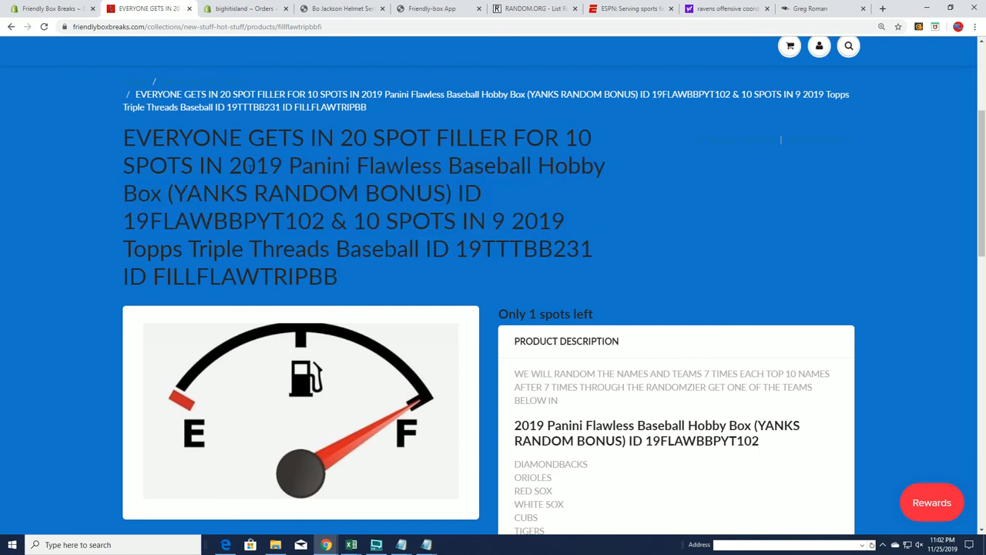
{"action": "left_click_drag", "start_coordinate": [230, 165], "coordinate": [325, 221]}
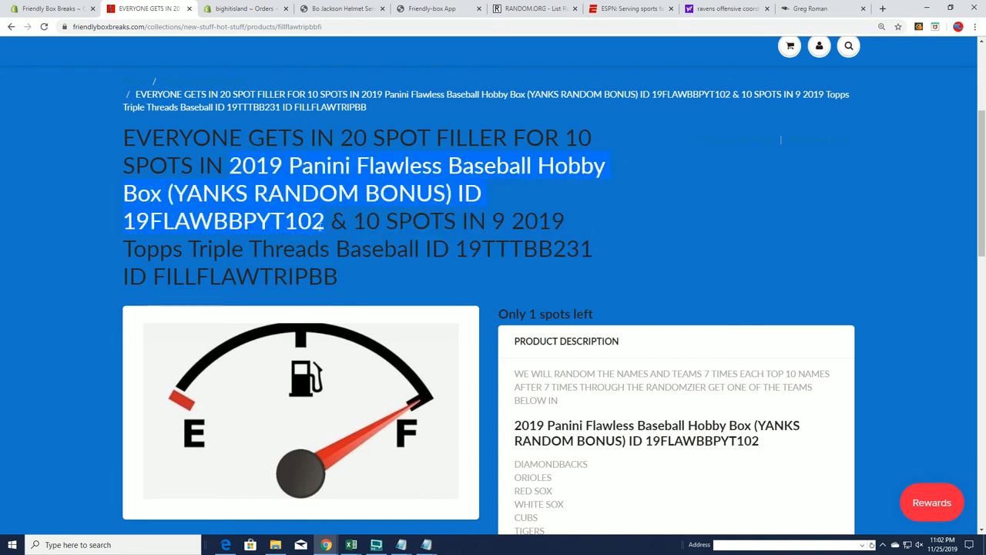